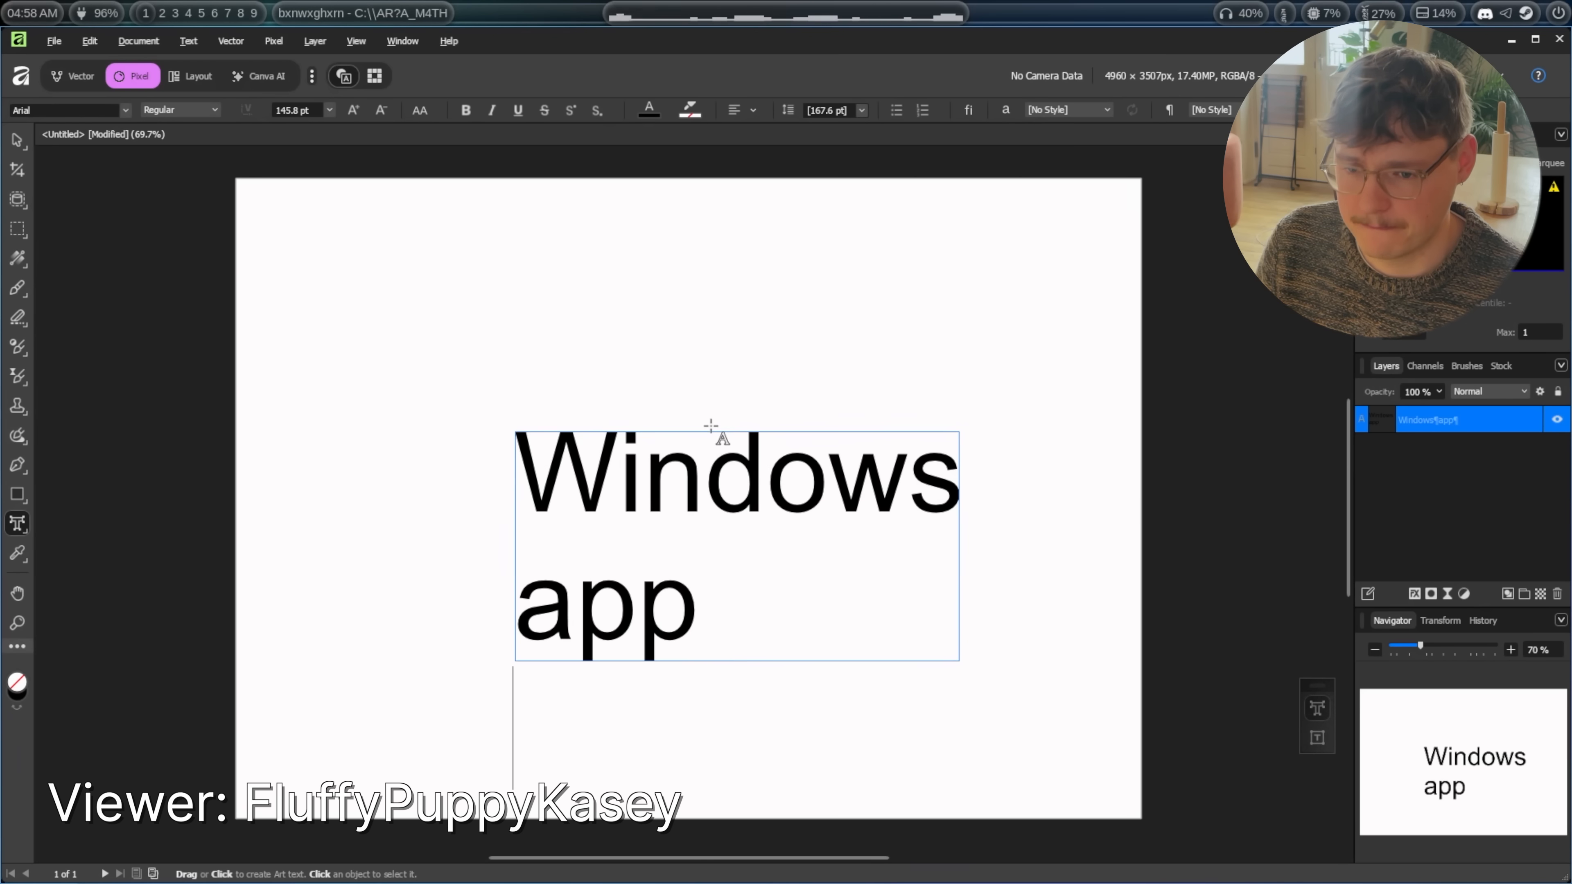
Step: Append 'works fine!' so the text reads 'Windows app works fine!' and end editing
{"action": "type", "text": "works fine!"}
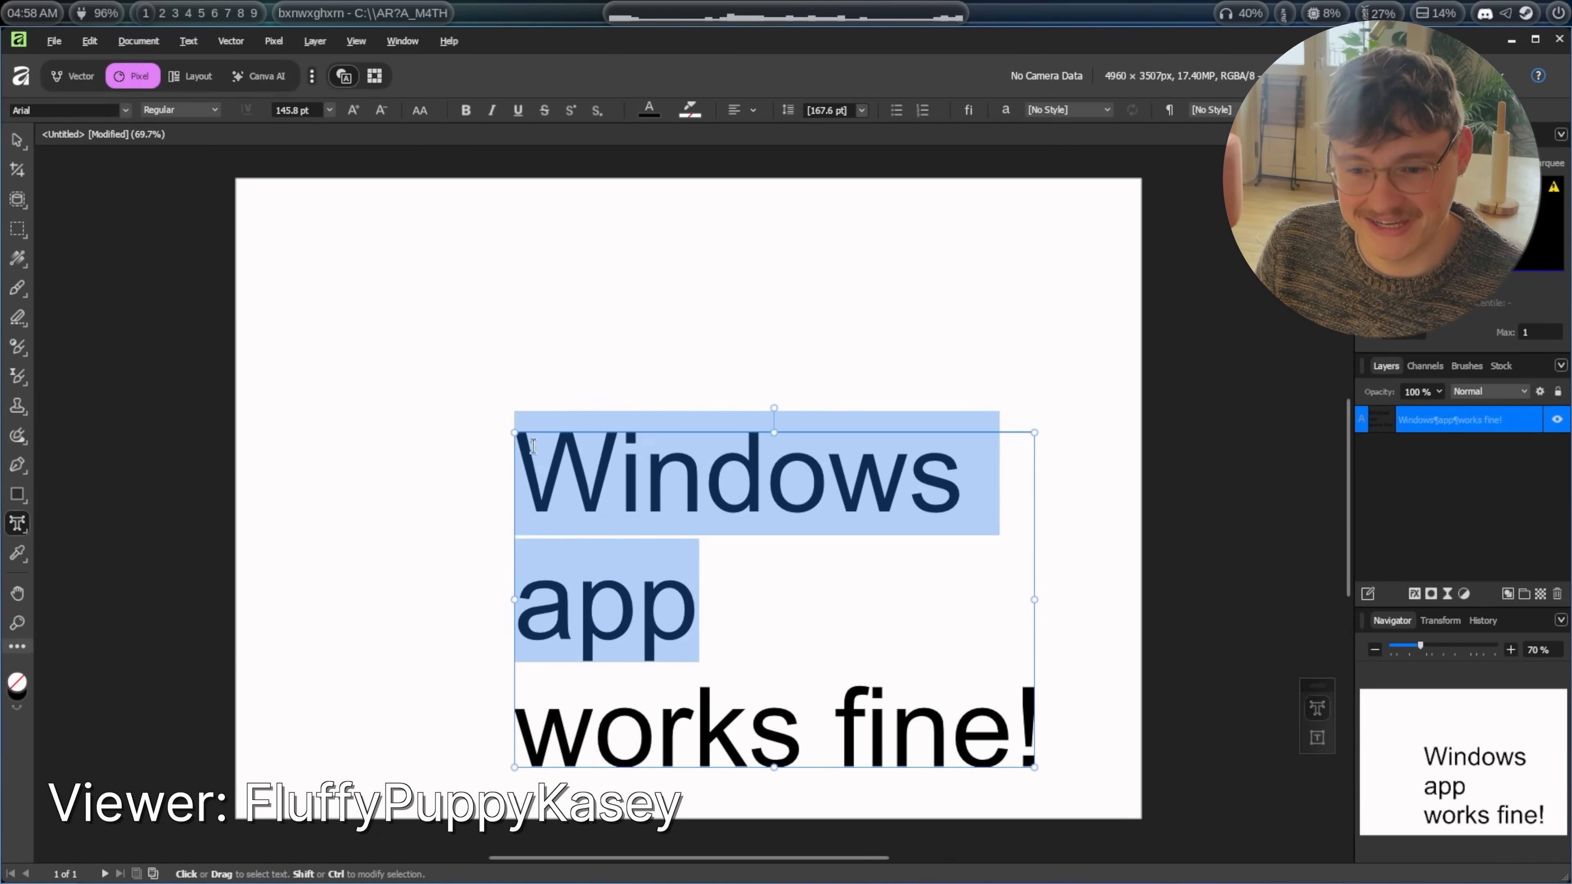
{"action": "left_click", "coordinate": [126, 534]}
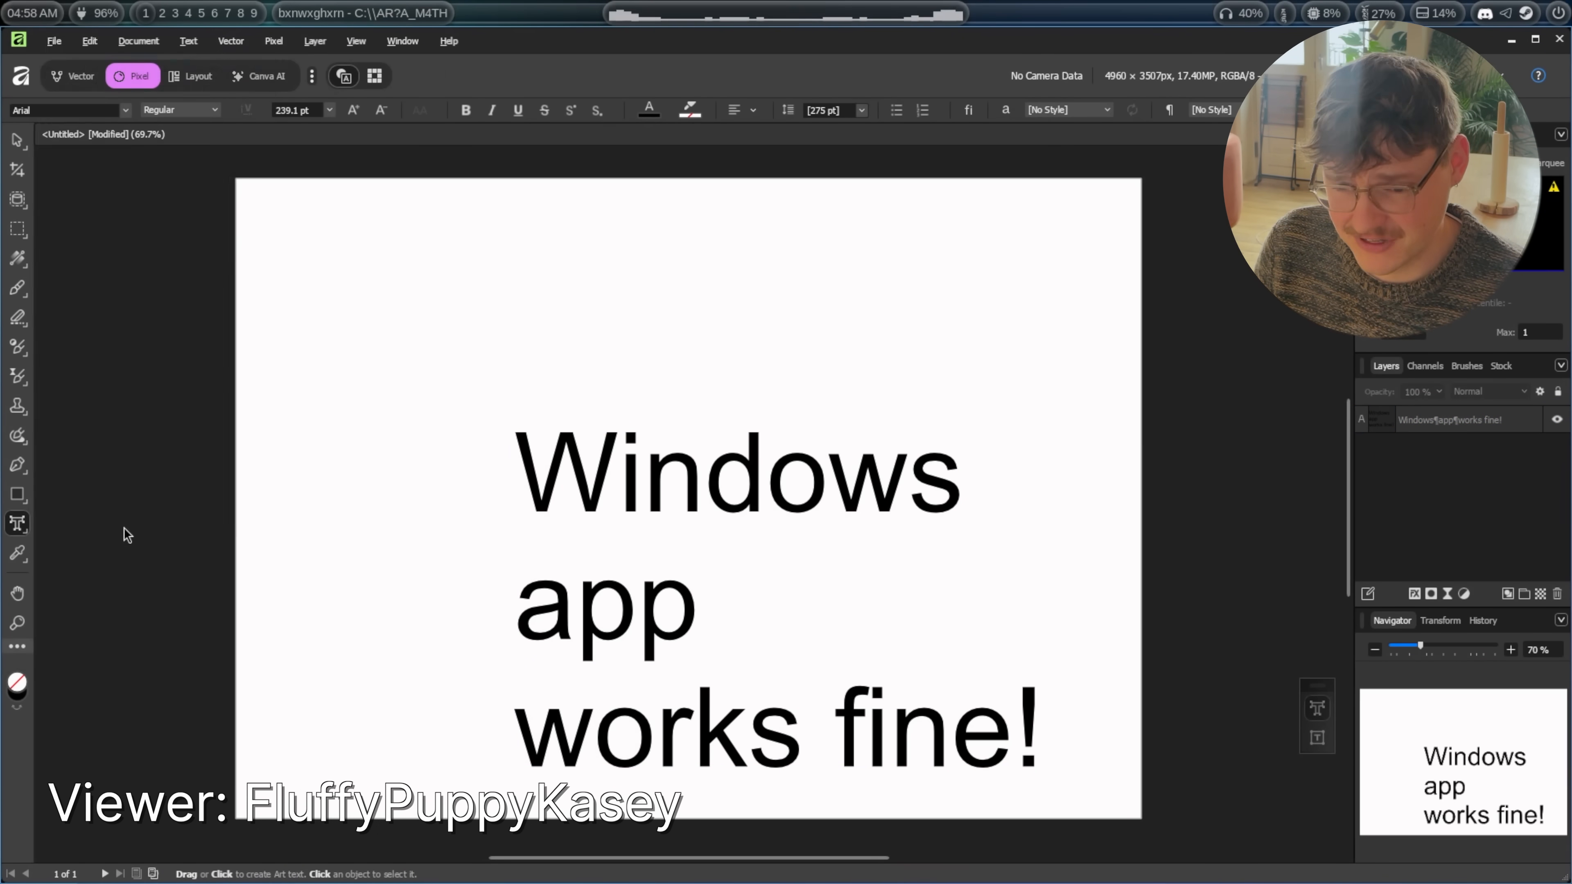